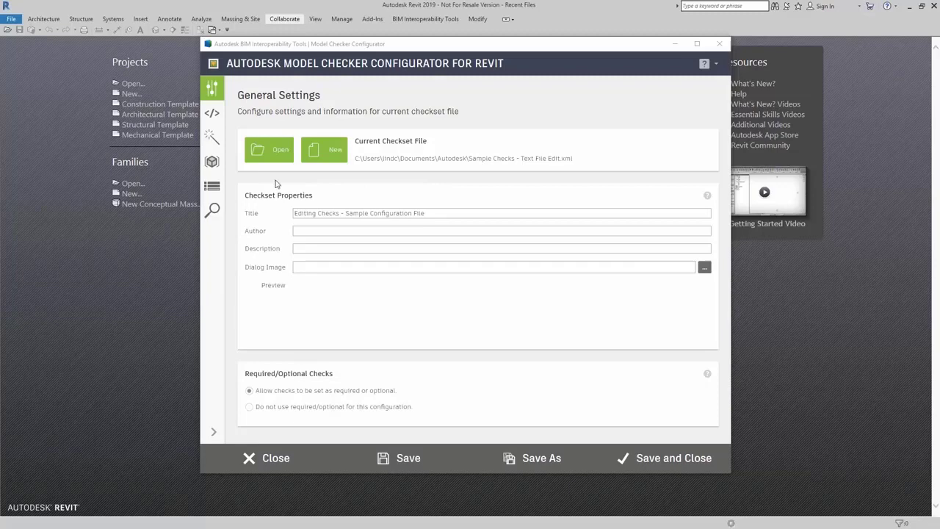
mouse_move(212, 161)
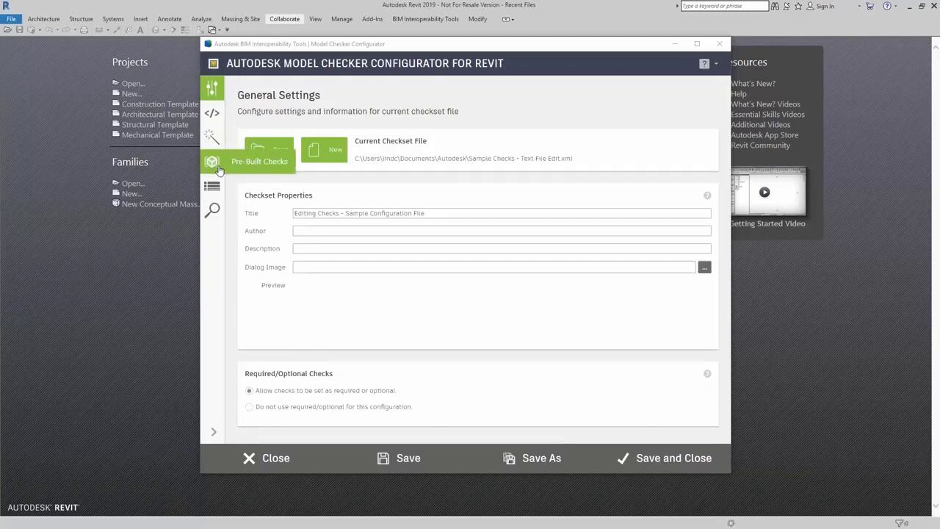
- Open the Pre-Built Checks list and browse it past Pinned Links and Unused Elements
left_click(259, 161)
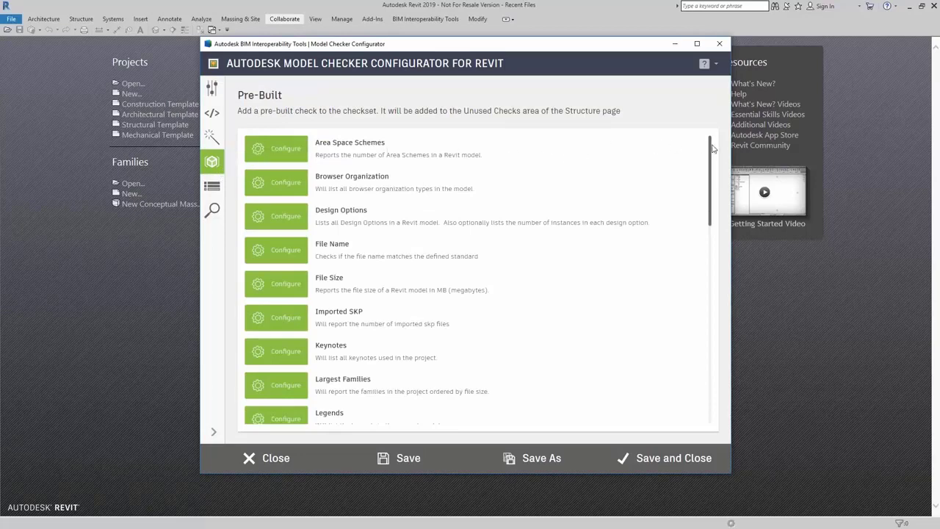
scroll("down", 3)
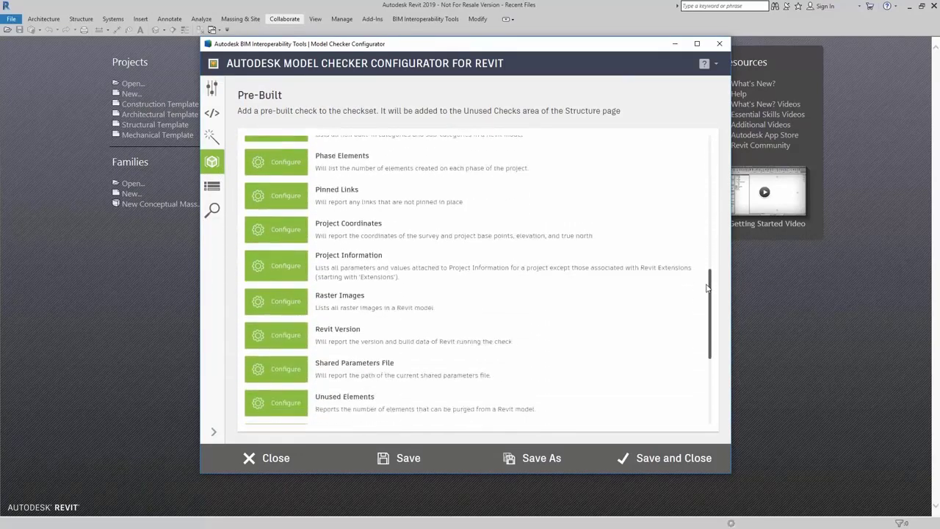
scroll("down", 3)
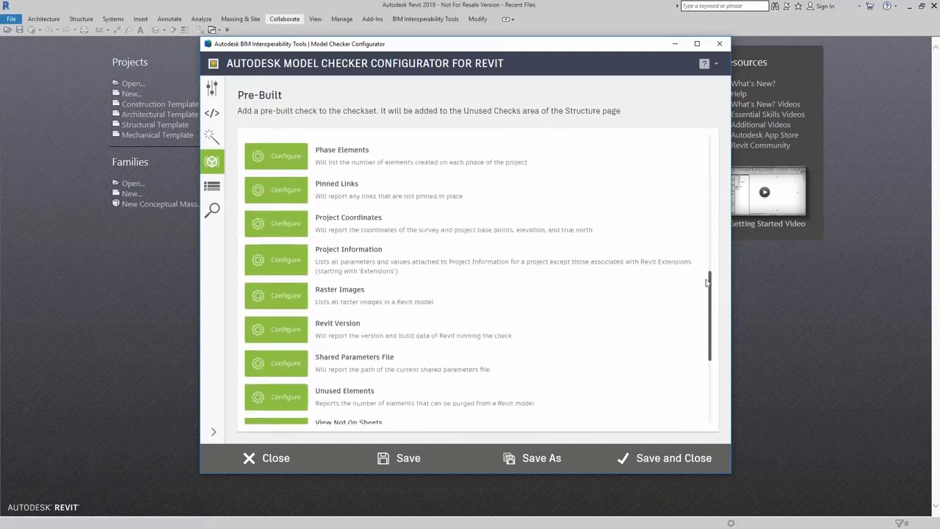
scroll("up", 3)
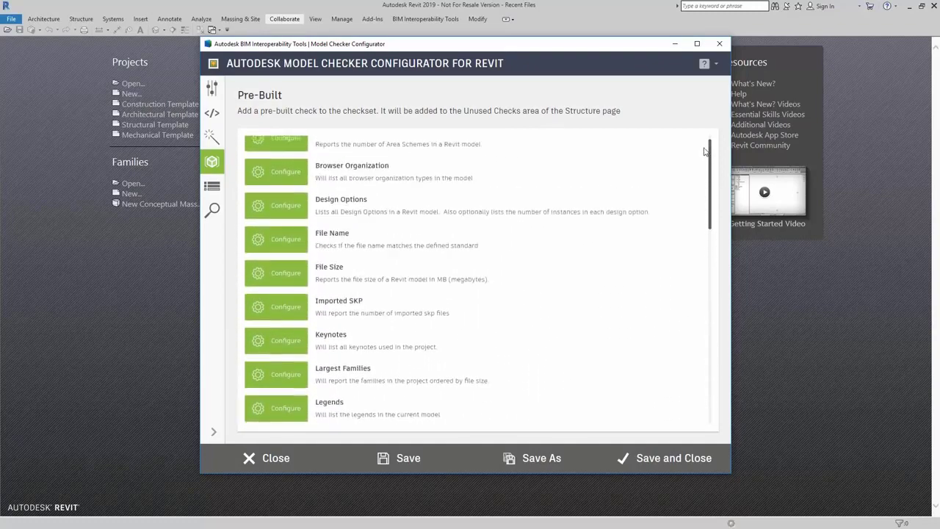
scroll("up", 3)
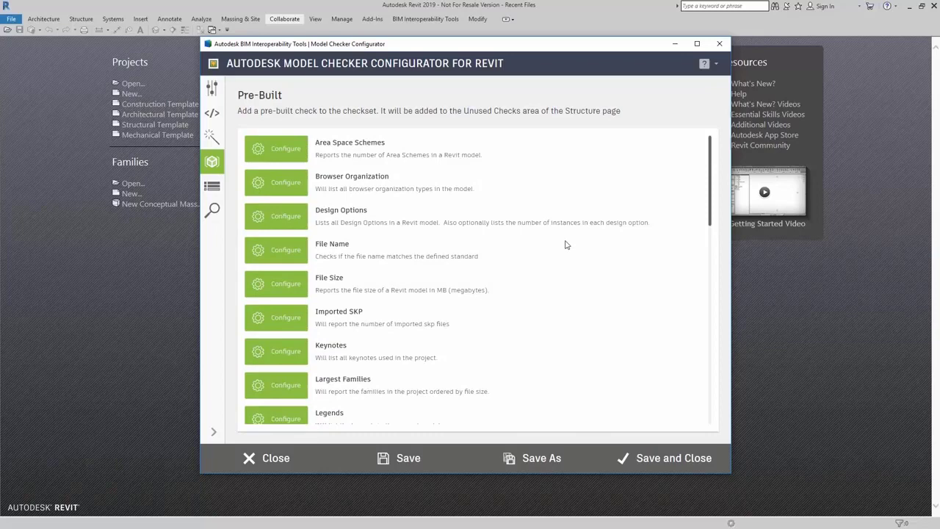
mouse_move(553, 215)
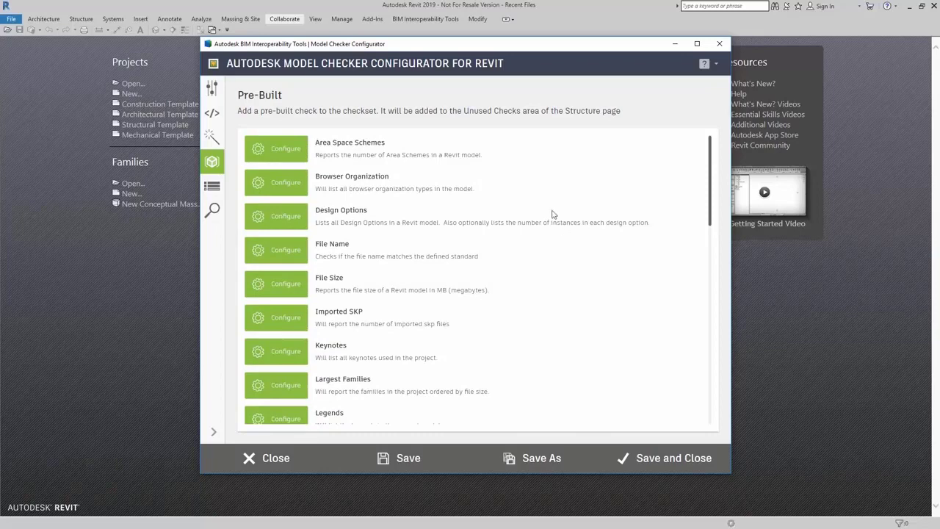
mouse_move(401, 160)
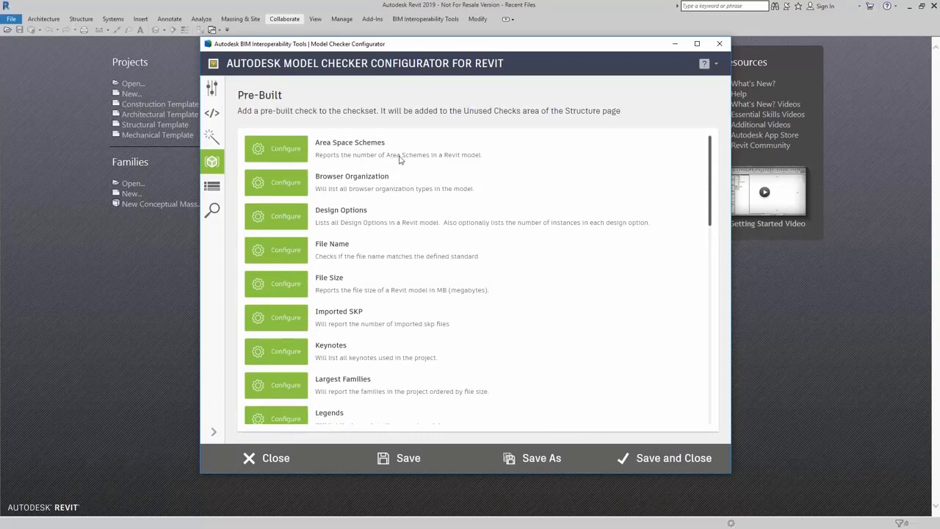
mouse_move(339, 149)
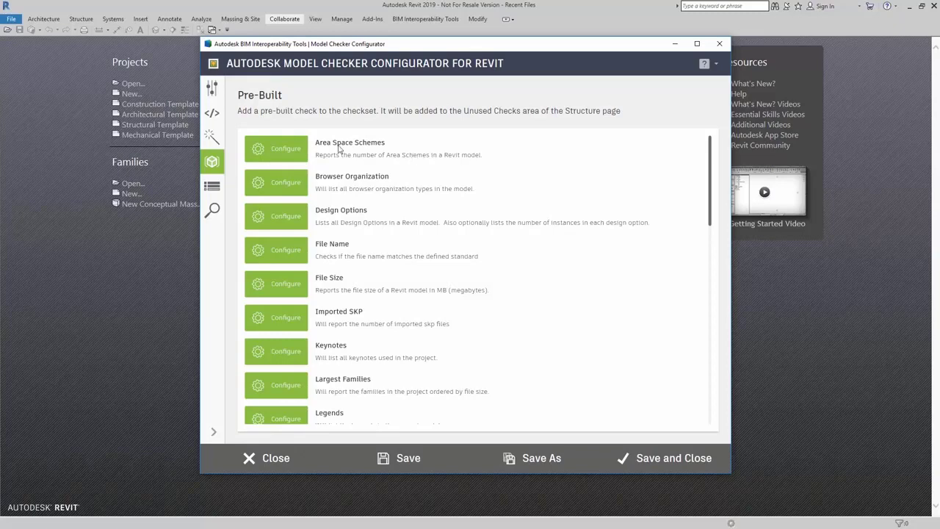
mouse_move(298, 156)
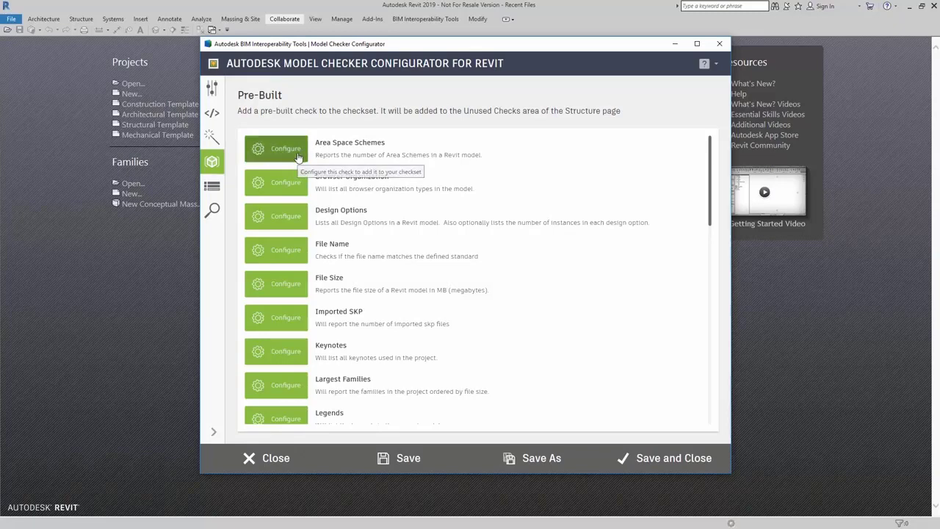
- Review the Area Space Schemes check's settings and add it to Unused Checks
left_click(275, 147)
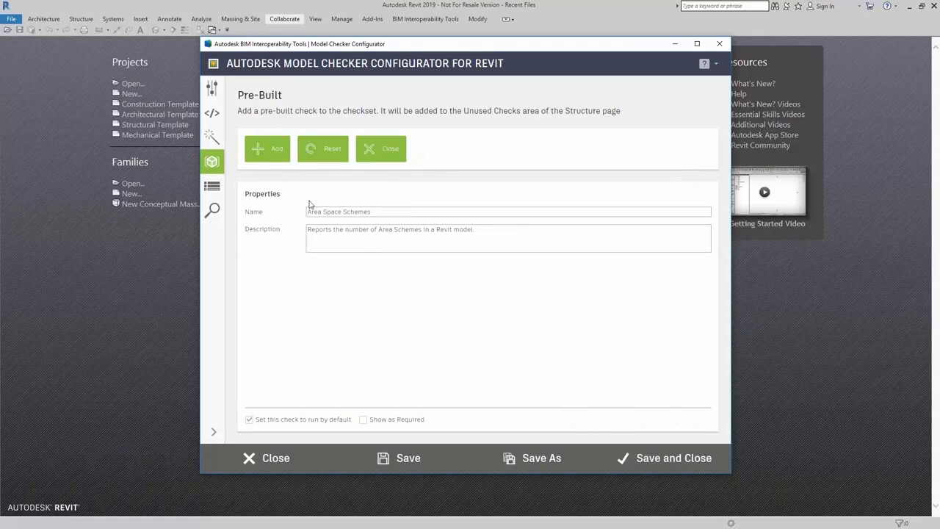
mouse_move(320, 224)
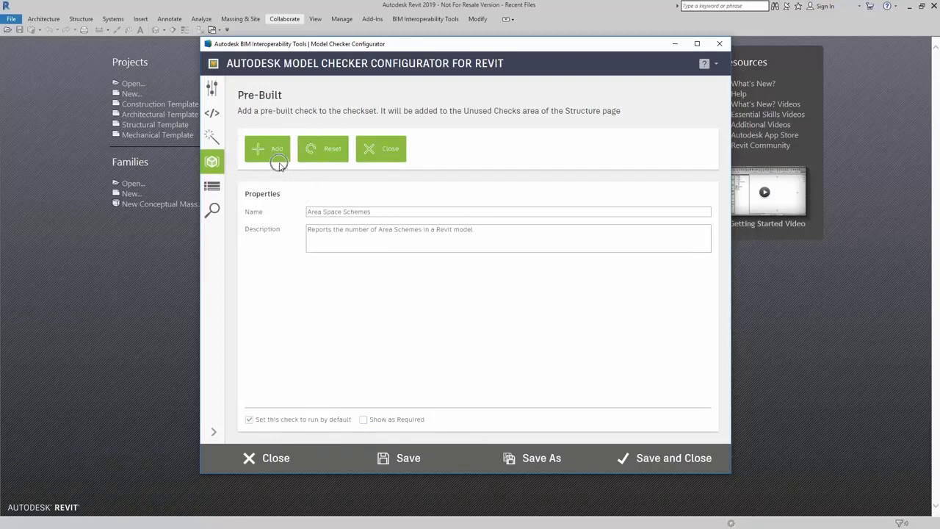
mouse_move(334, 121)
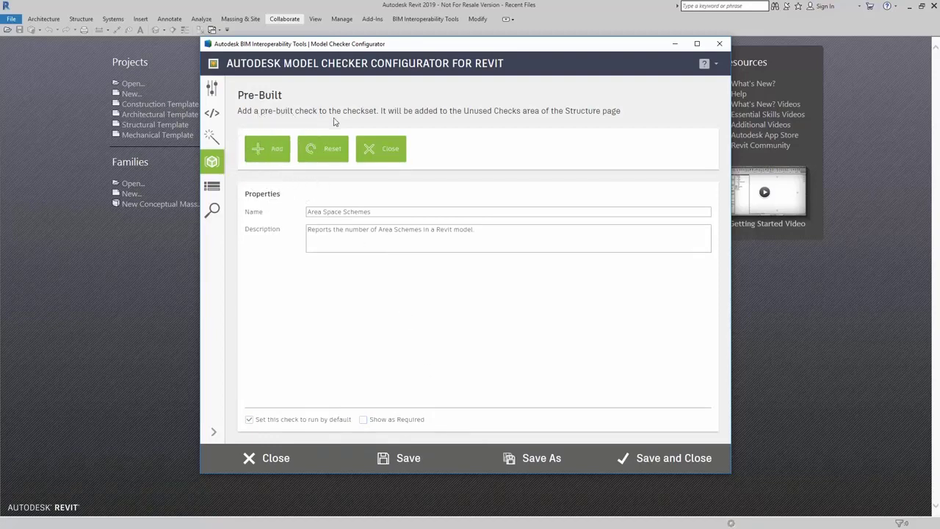
mouse_move(479, 126)
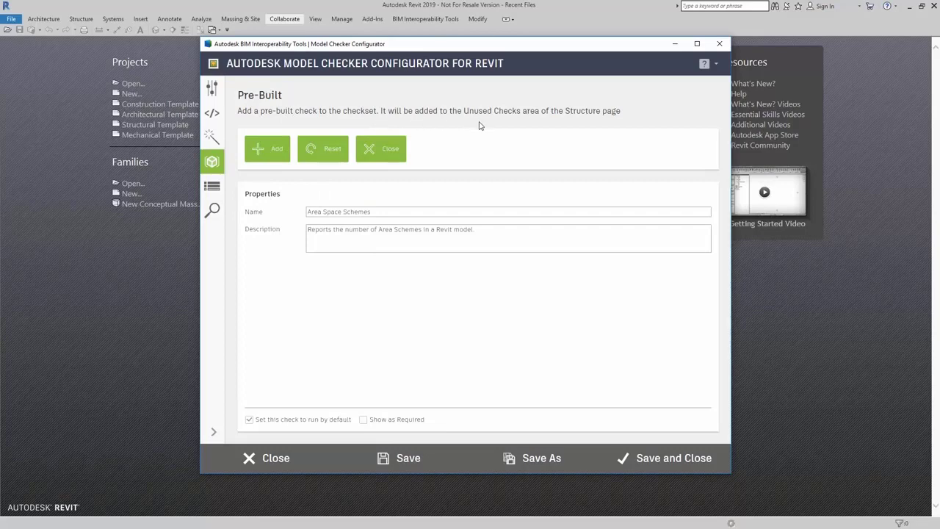
mouse_move(584, 125)
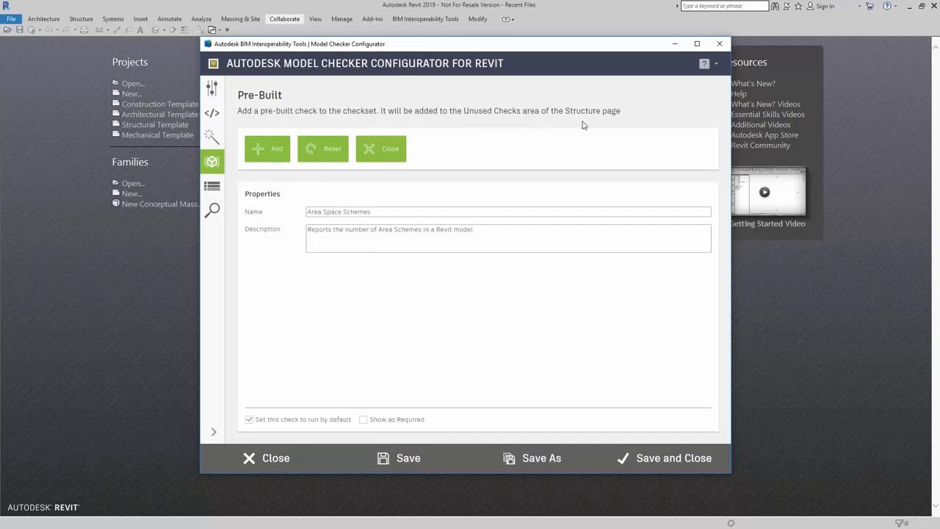
mouse_move(370, 193)
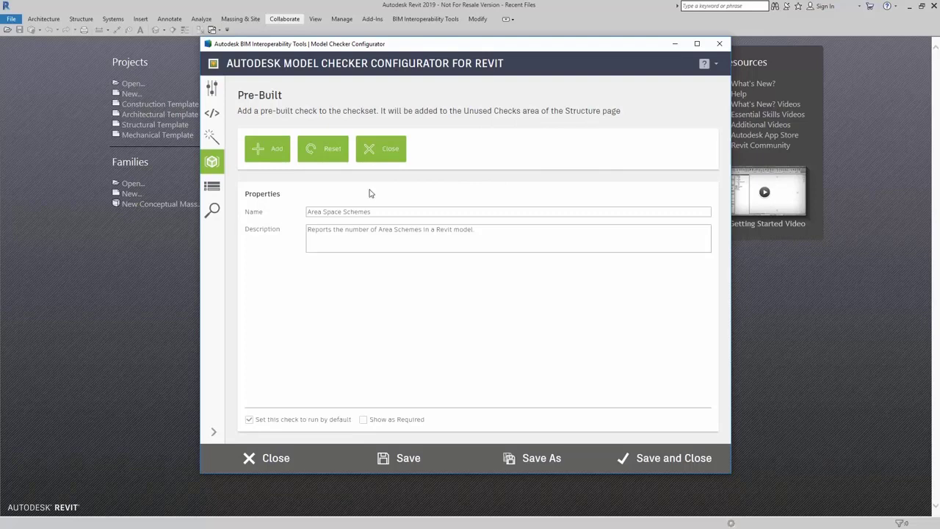
mouse_move(275, 154)
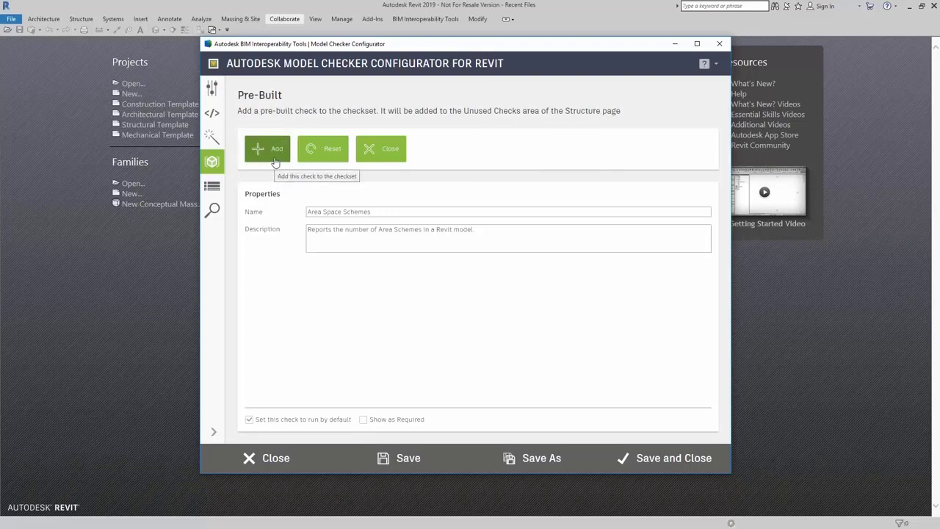
left_click(268, 148)
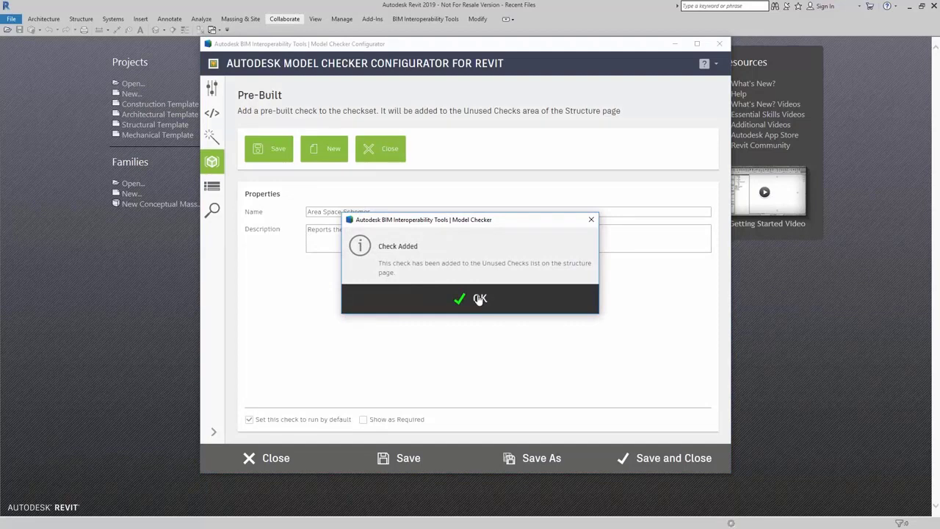
- Acknowledge the Check Added message and scroll the pre-built list to Line Styles and Linked CAD
left_click(479, 299)
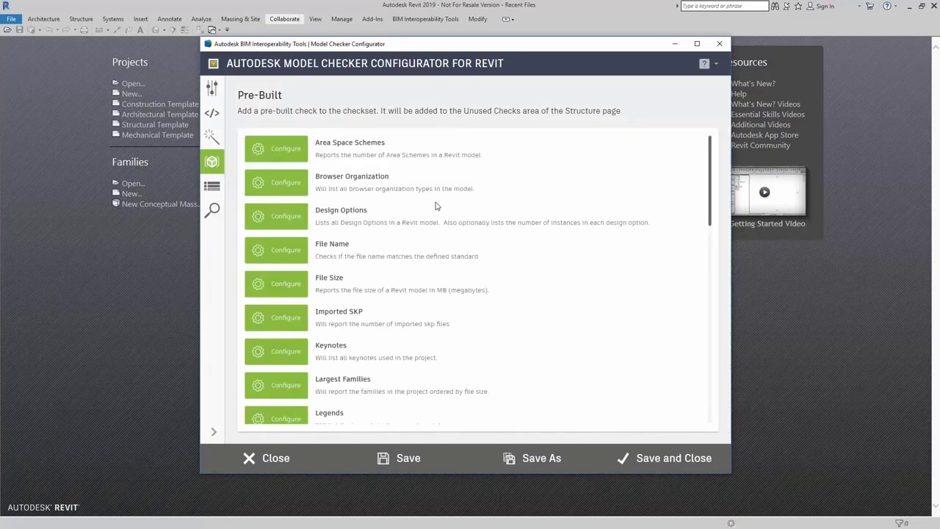
mouse_move(317, 254)
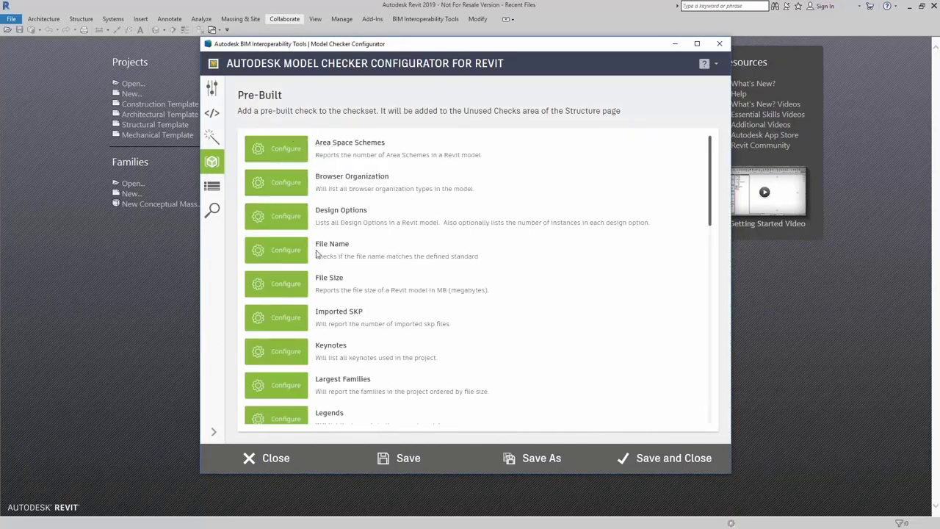
mouse_move(342, 332)
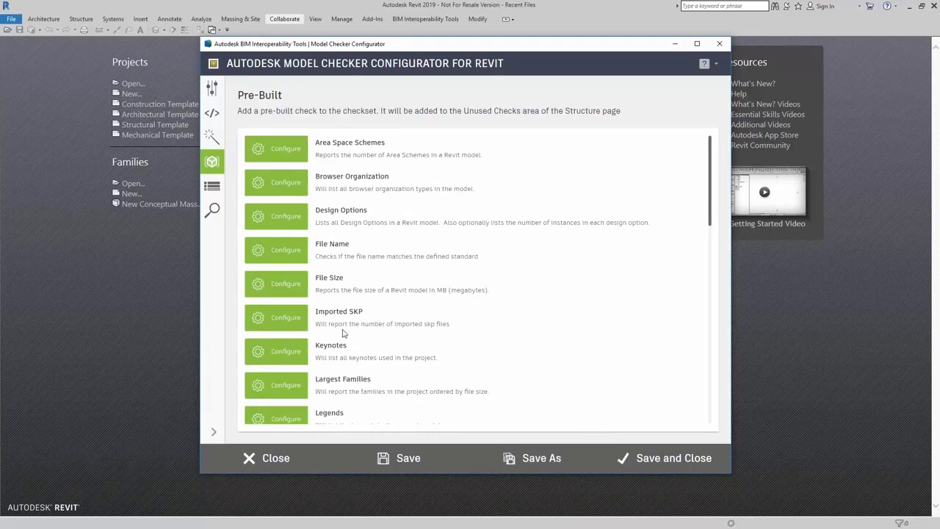
mouse_move(700, 190)
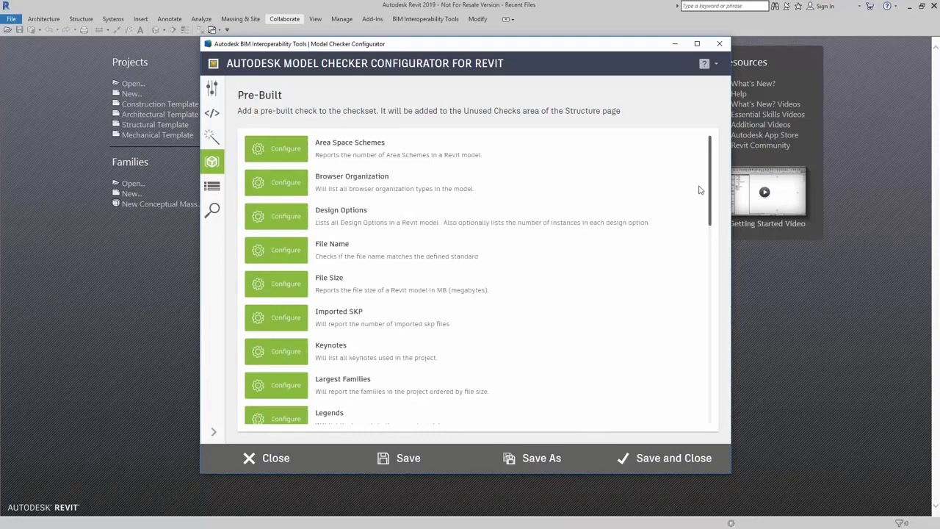
scroll("down", 3)
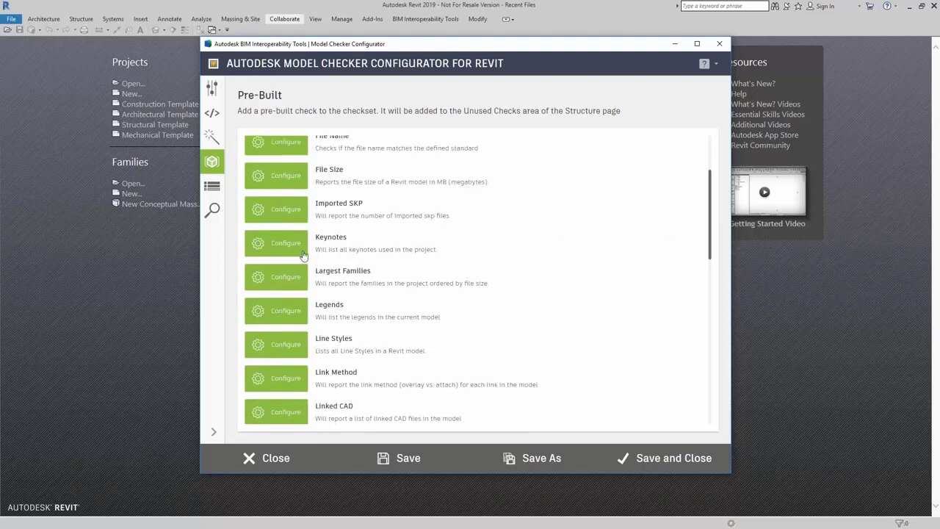
- Add the Legends pre-built check to the checkset and acknowledge the confirmation
left_click(275, 243)
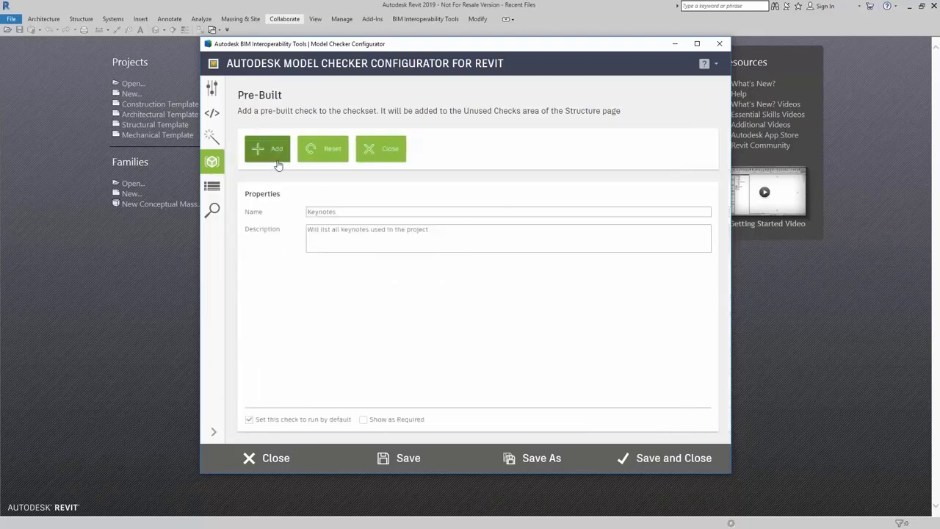
left_click(267, 149)
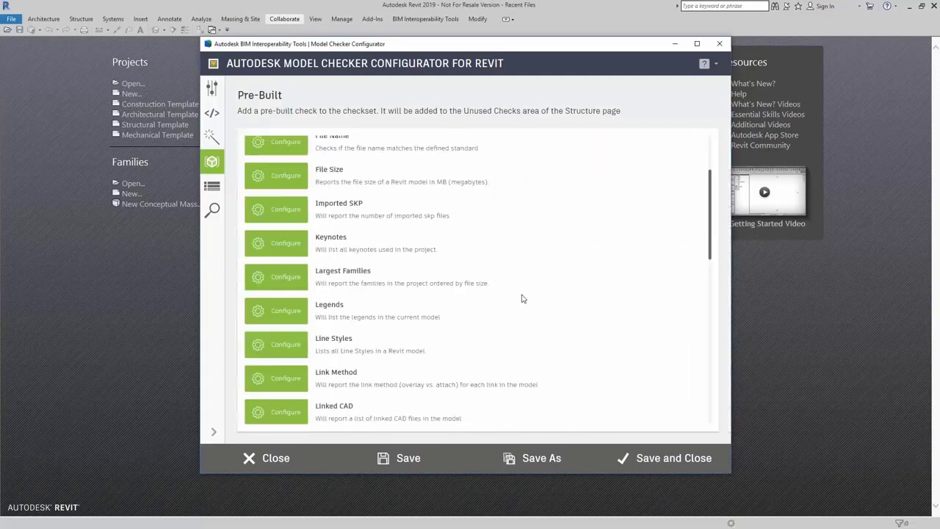
scroll("down", 3)
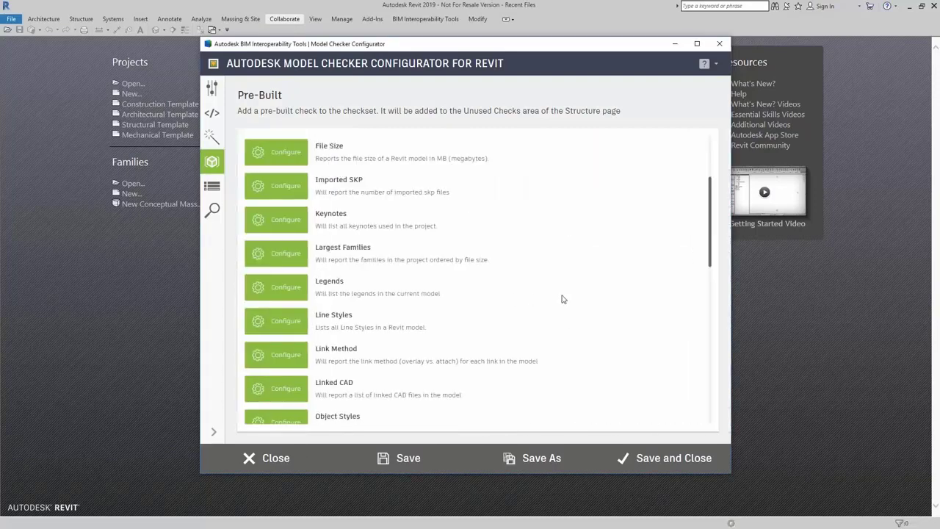
mouse_move(286, 292)
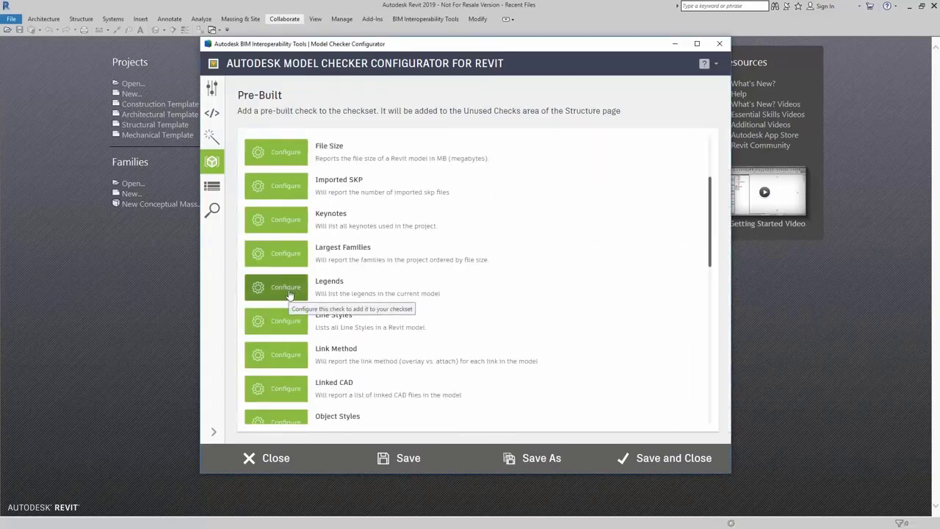
left_click(286, 287)
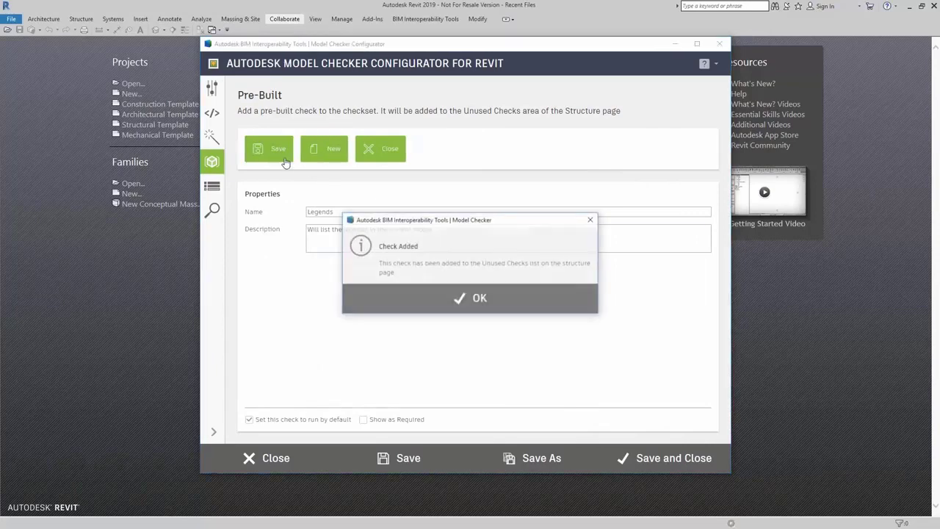
left_click(478, 298)
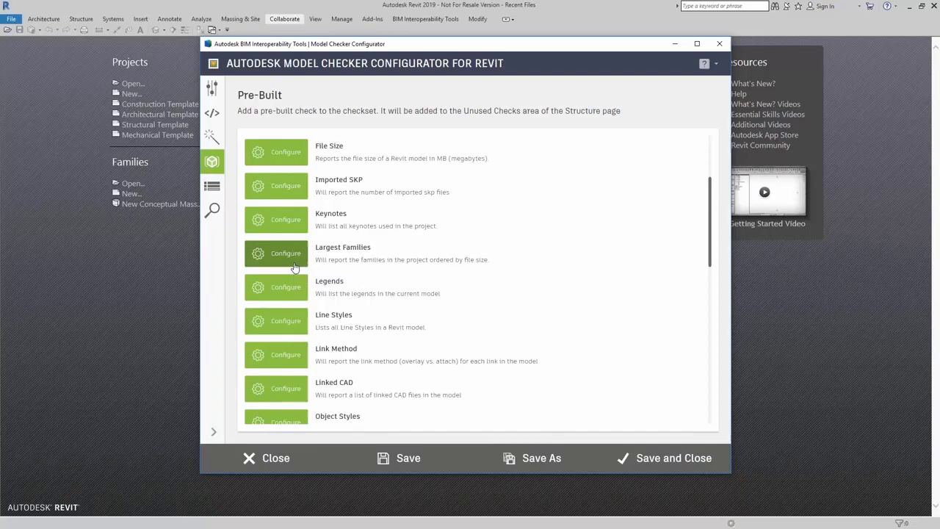
- Add the Largest Families pre-built check and acknowledge the confirmation
left_click(286, 254)
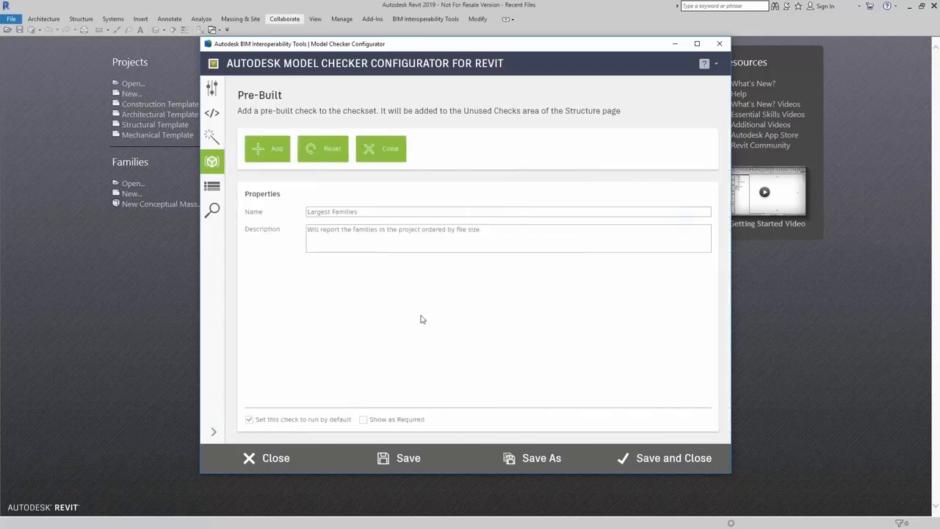
left_click(267, 149)
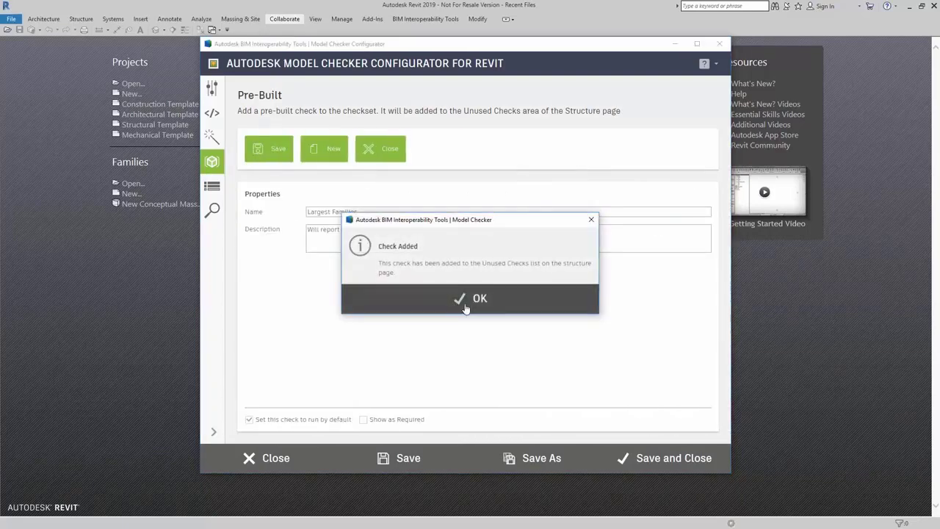
left_click(470, 298)
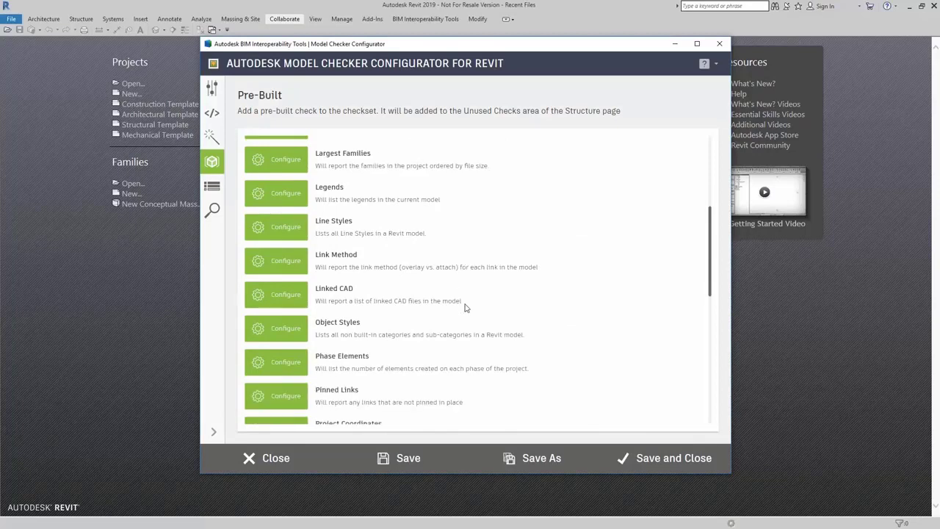
- Scroll to Object Styles, add it to the checkset, and dismiss the confirmation
scroll("down", 3)
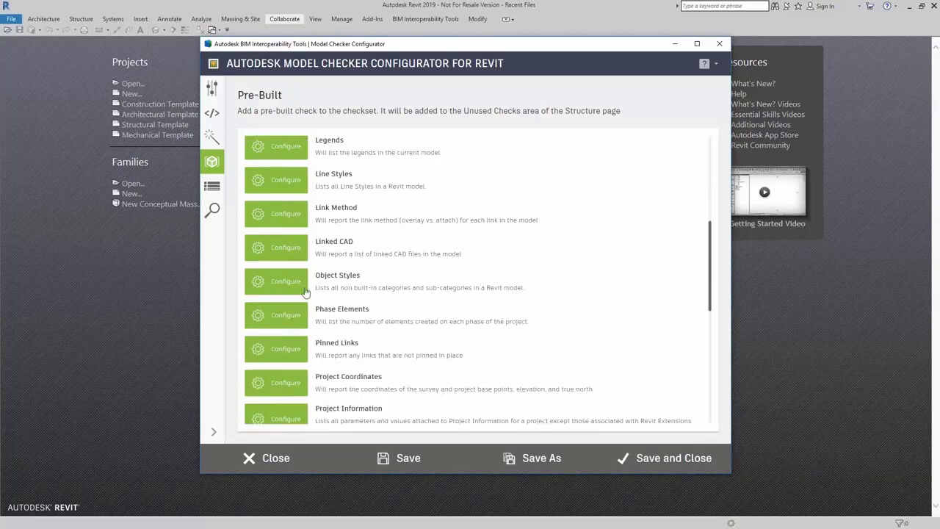
mouse_move(275, 282)
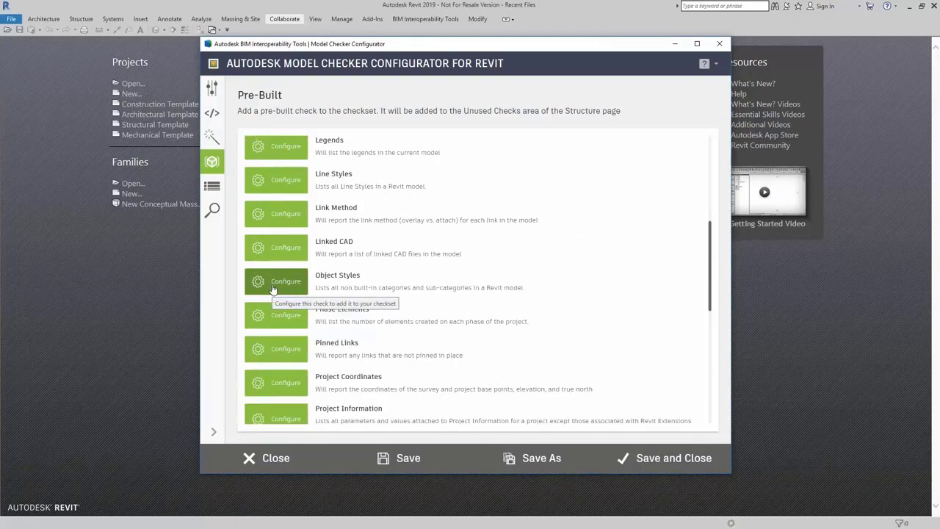
left_click(285, 282)
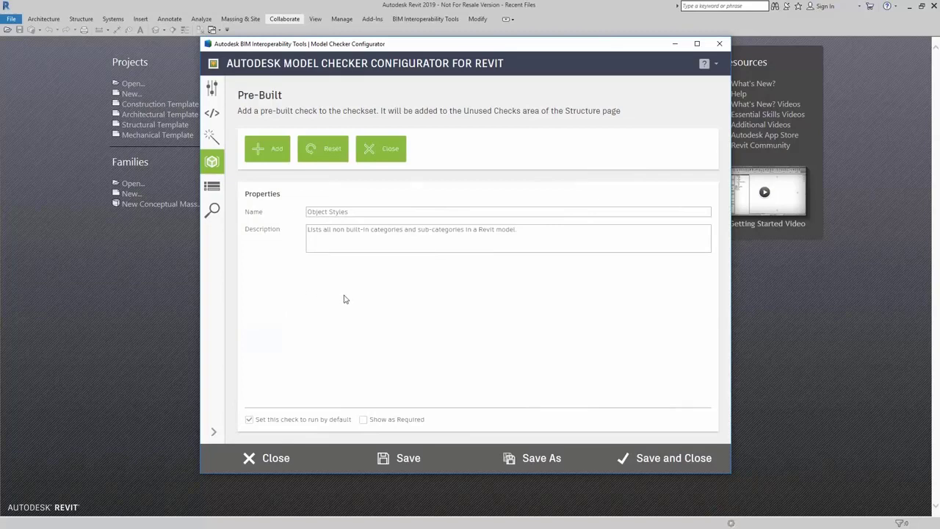
left_click(266, 148)
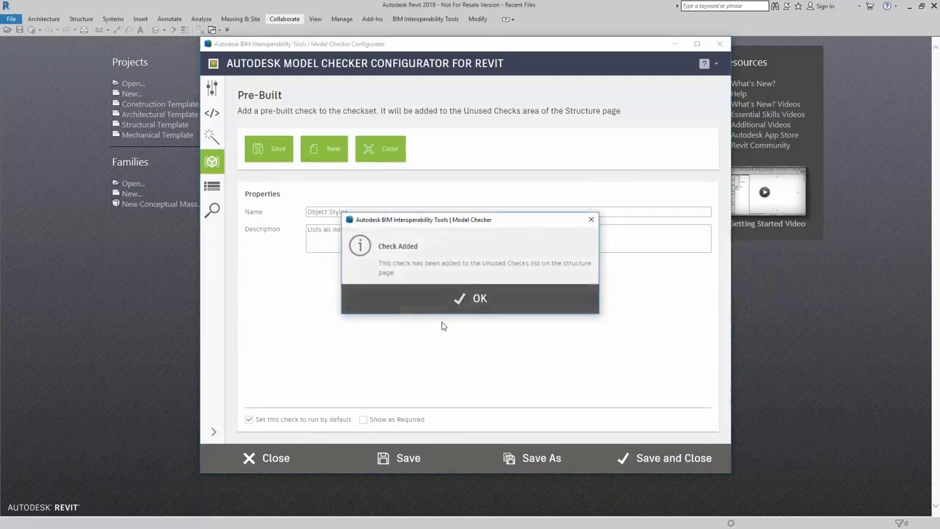
left_click(479, 297)
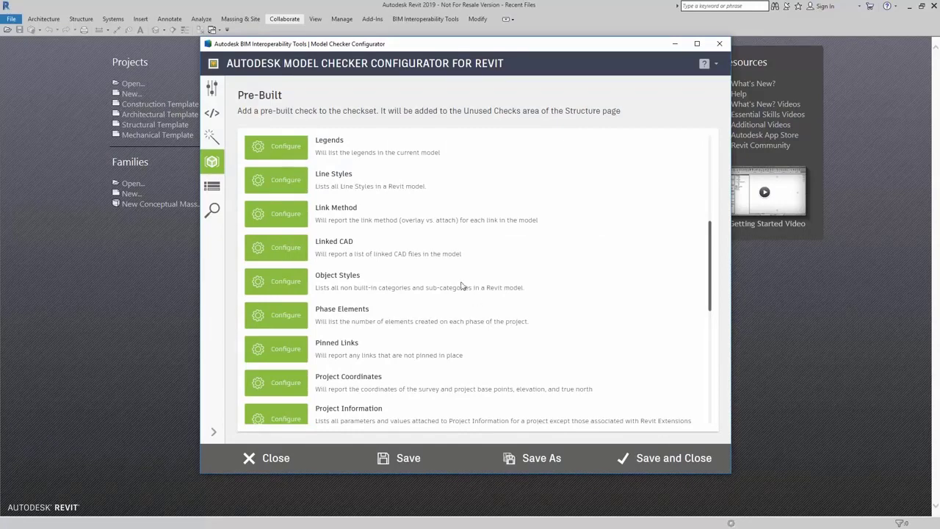
mouse_move(212, 210)
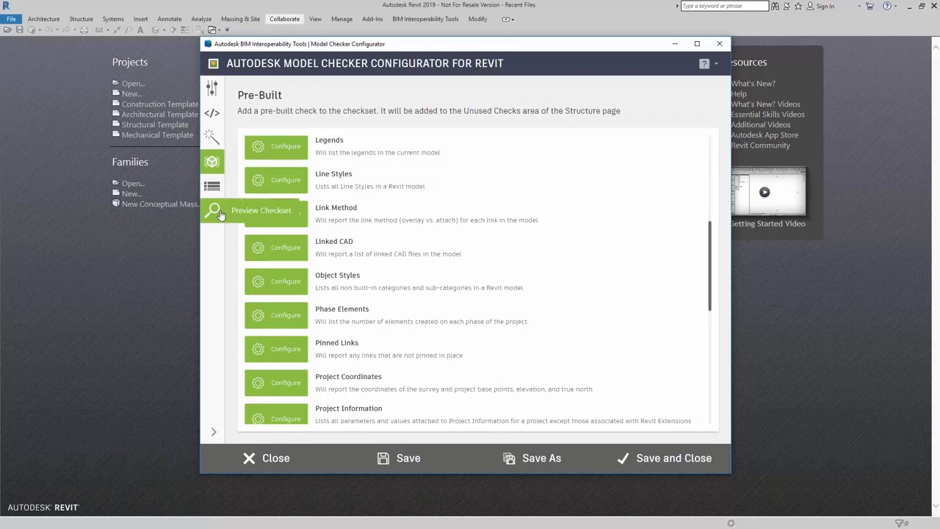
mouse_move(211, 186)
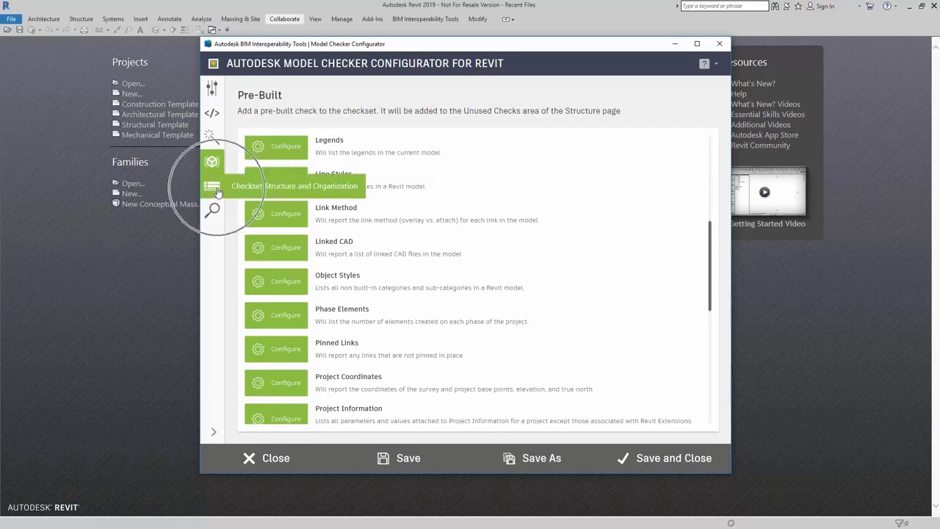
- Switch to the Checkset Structure page listing seven Unused Checks, including Object Styles
left_click(211, 185)
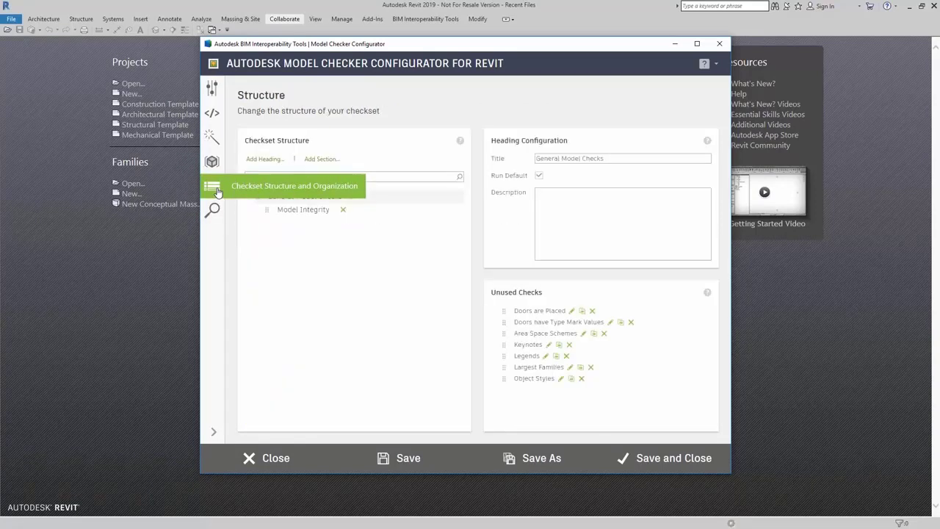
left_click(212, 185)
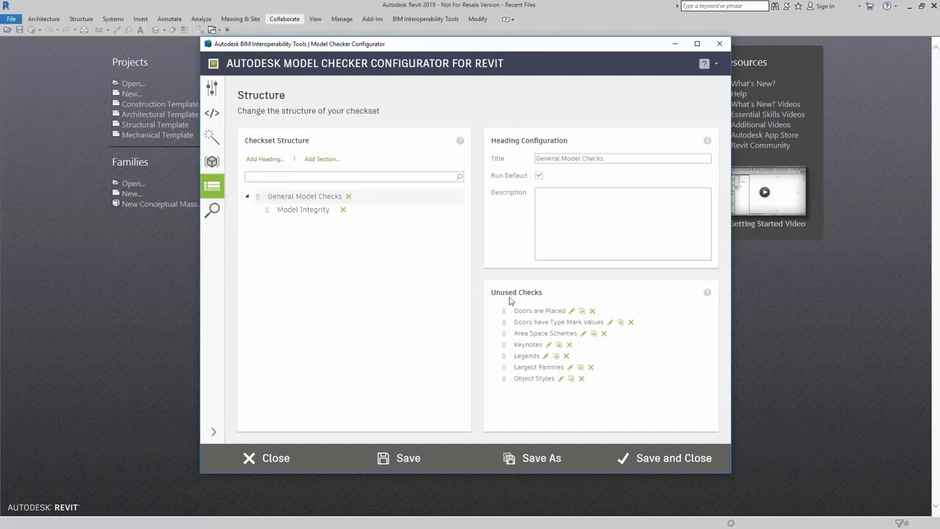
mouse_move(547, 354)
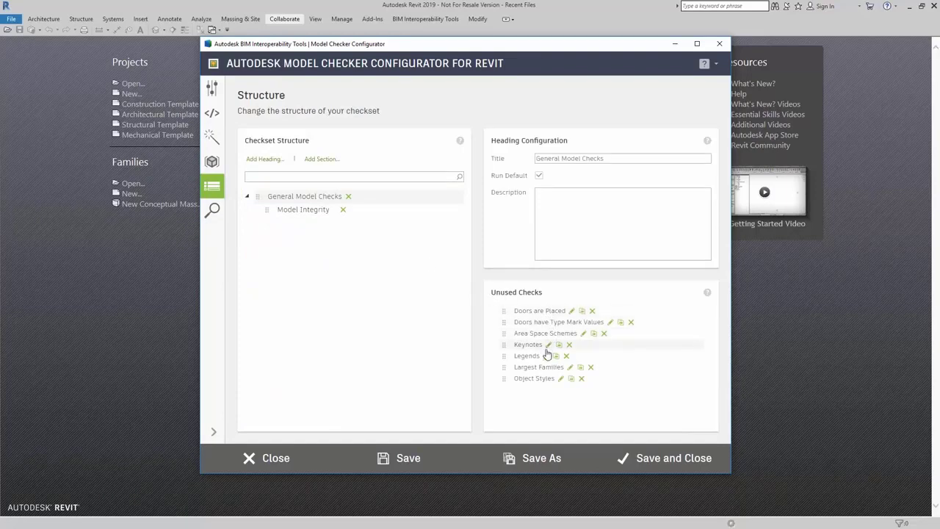
mouse_move(543, 314)
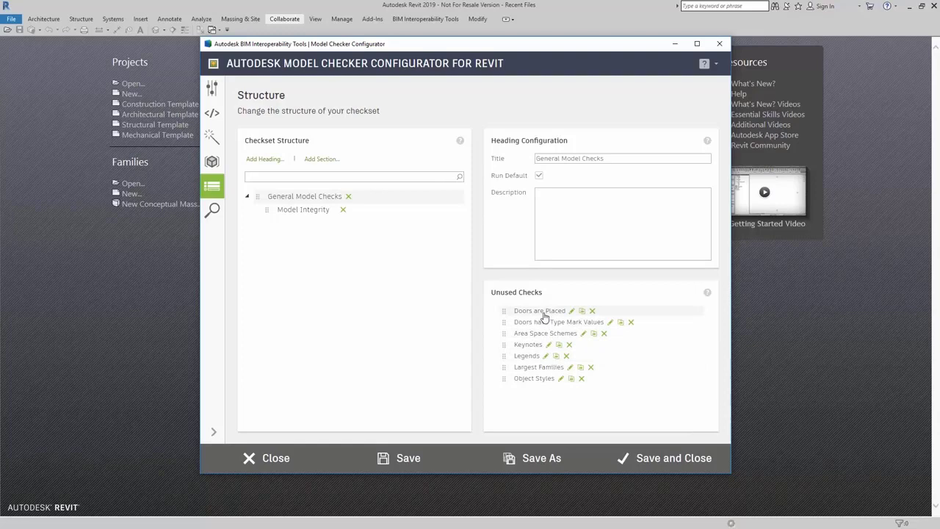
mouse_move(549, 382)
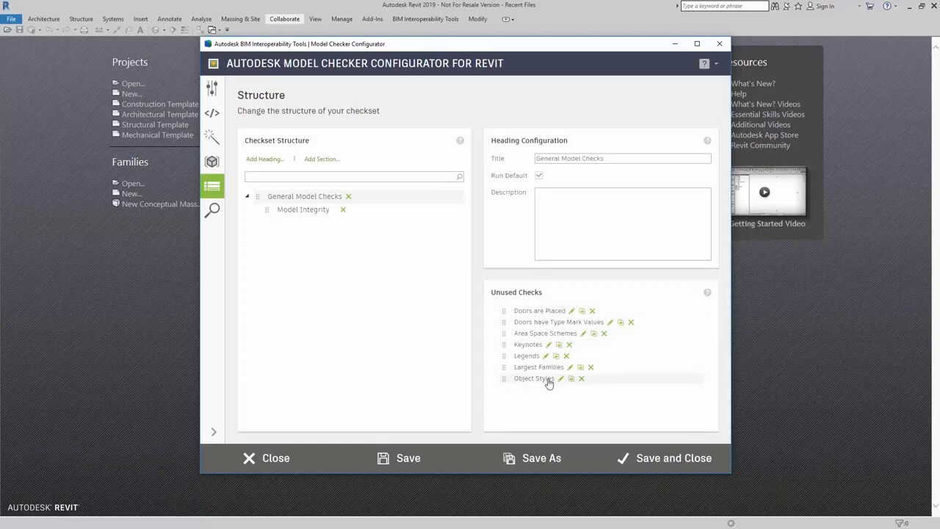
mouse_move(666, 385)
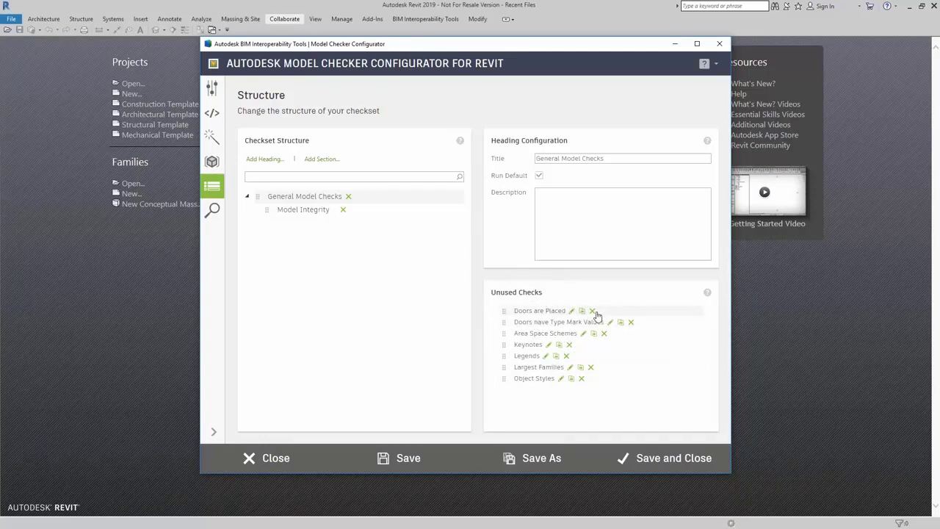
- Delete the Doors are Placed check from Unused Checks and confirm with Yes
left_click(592, 310)
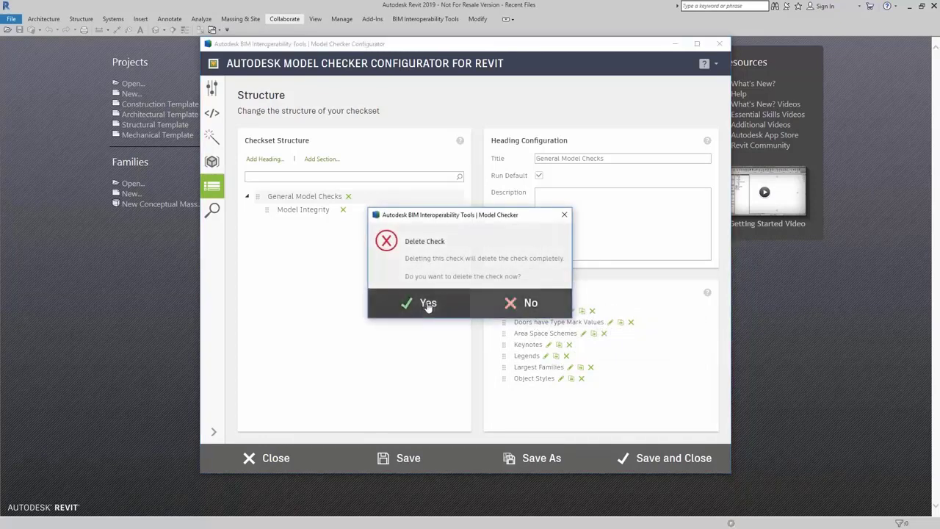
left_click(427, 303)
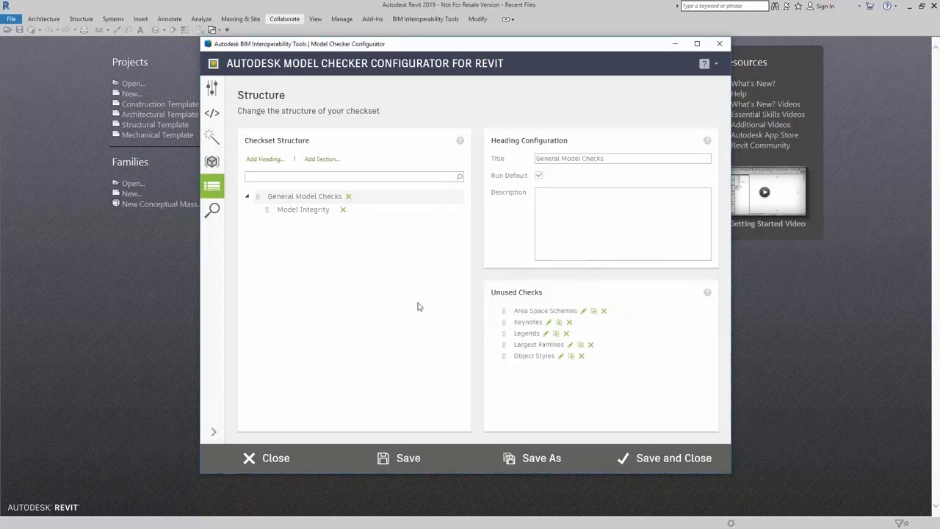
mouse_move(545, 310)
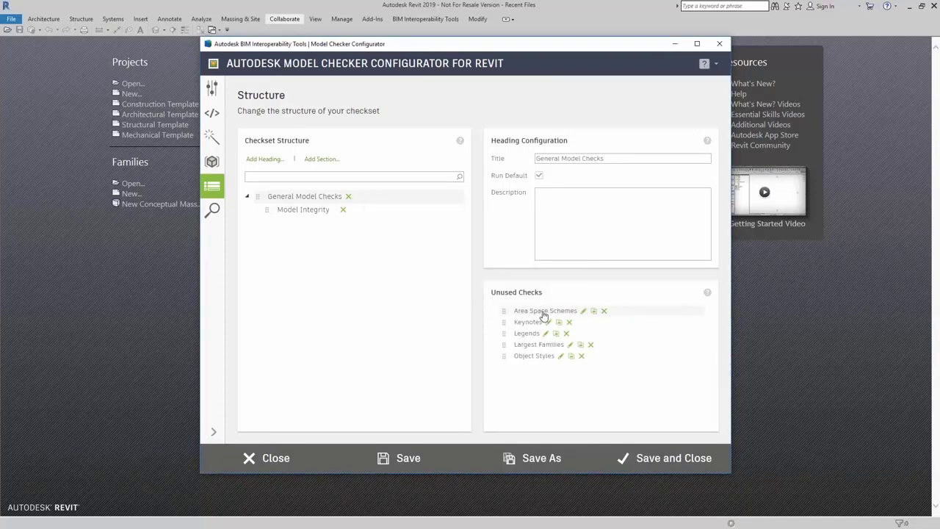